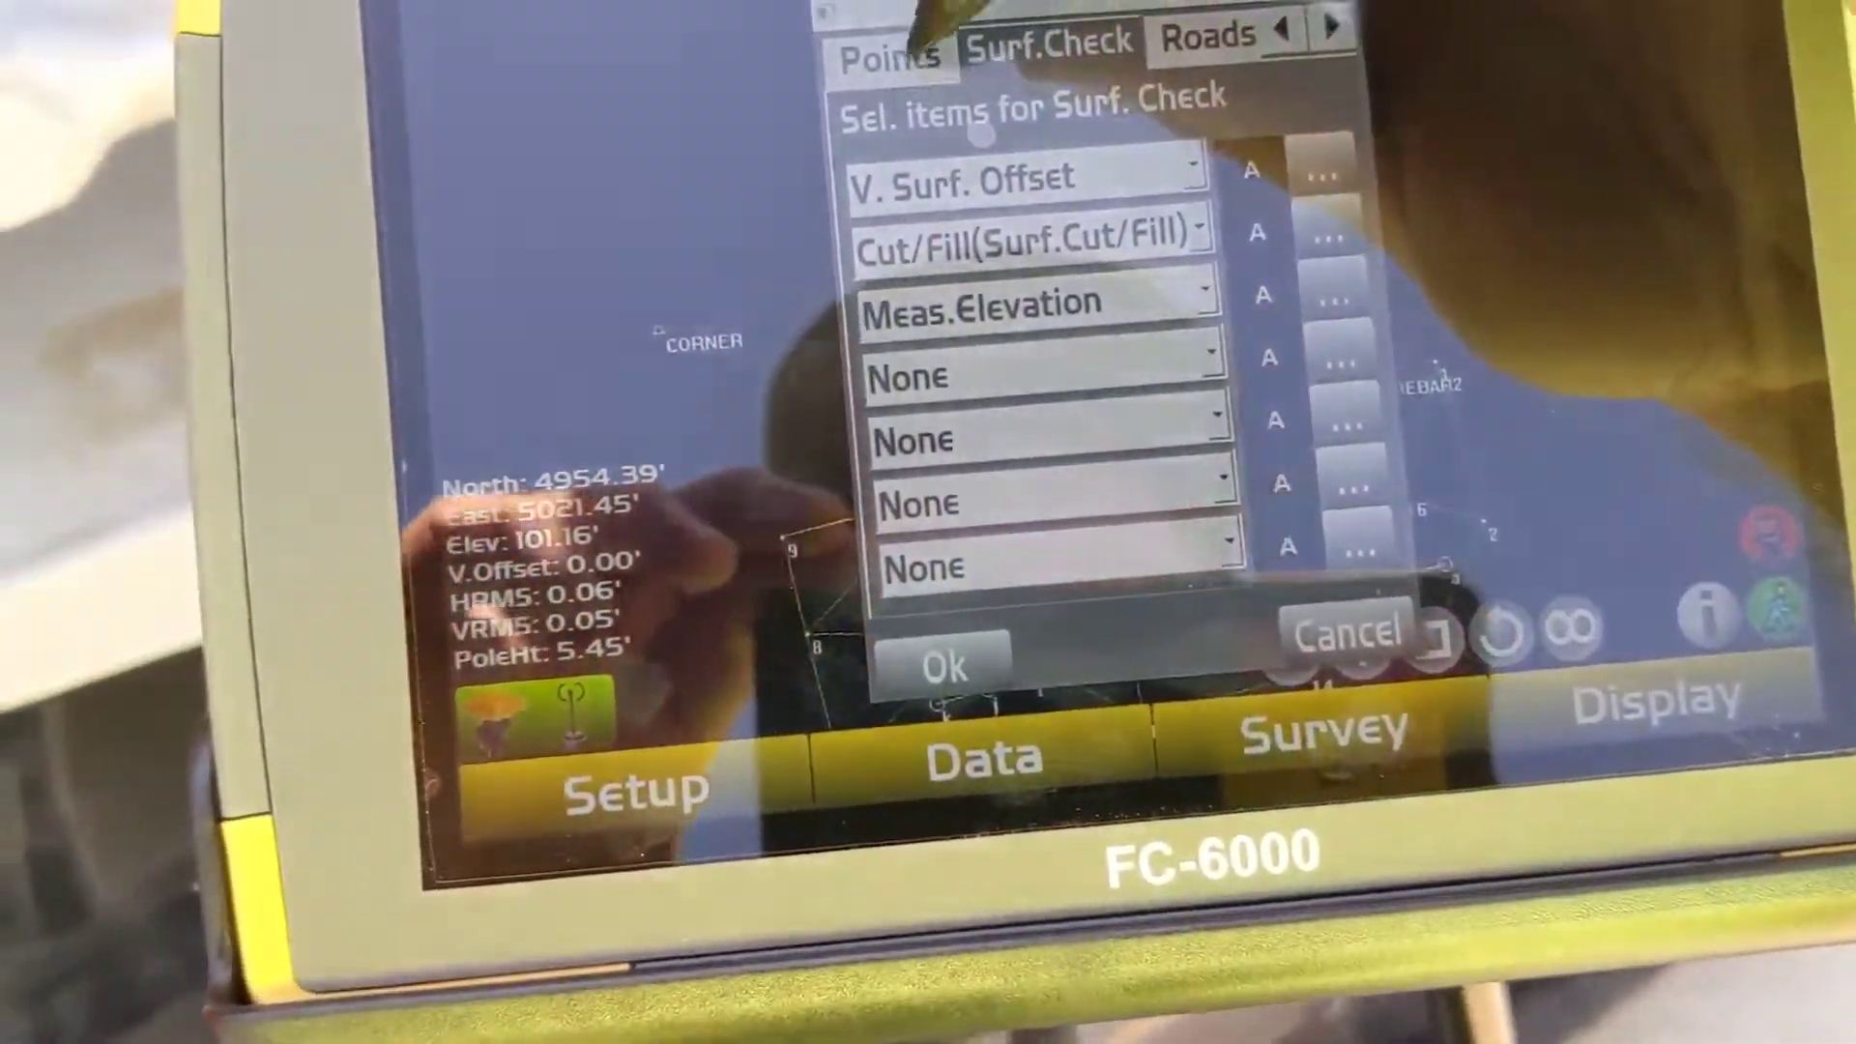
Show the Points stakeout display items: DesignPoint ID, DeltaDist, DeltaAzimuth and Cut/Fill.
click(889, 55)
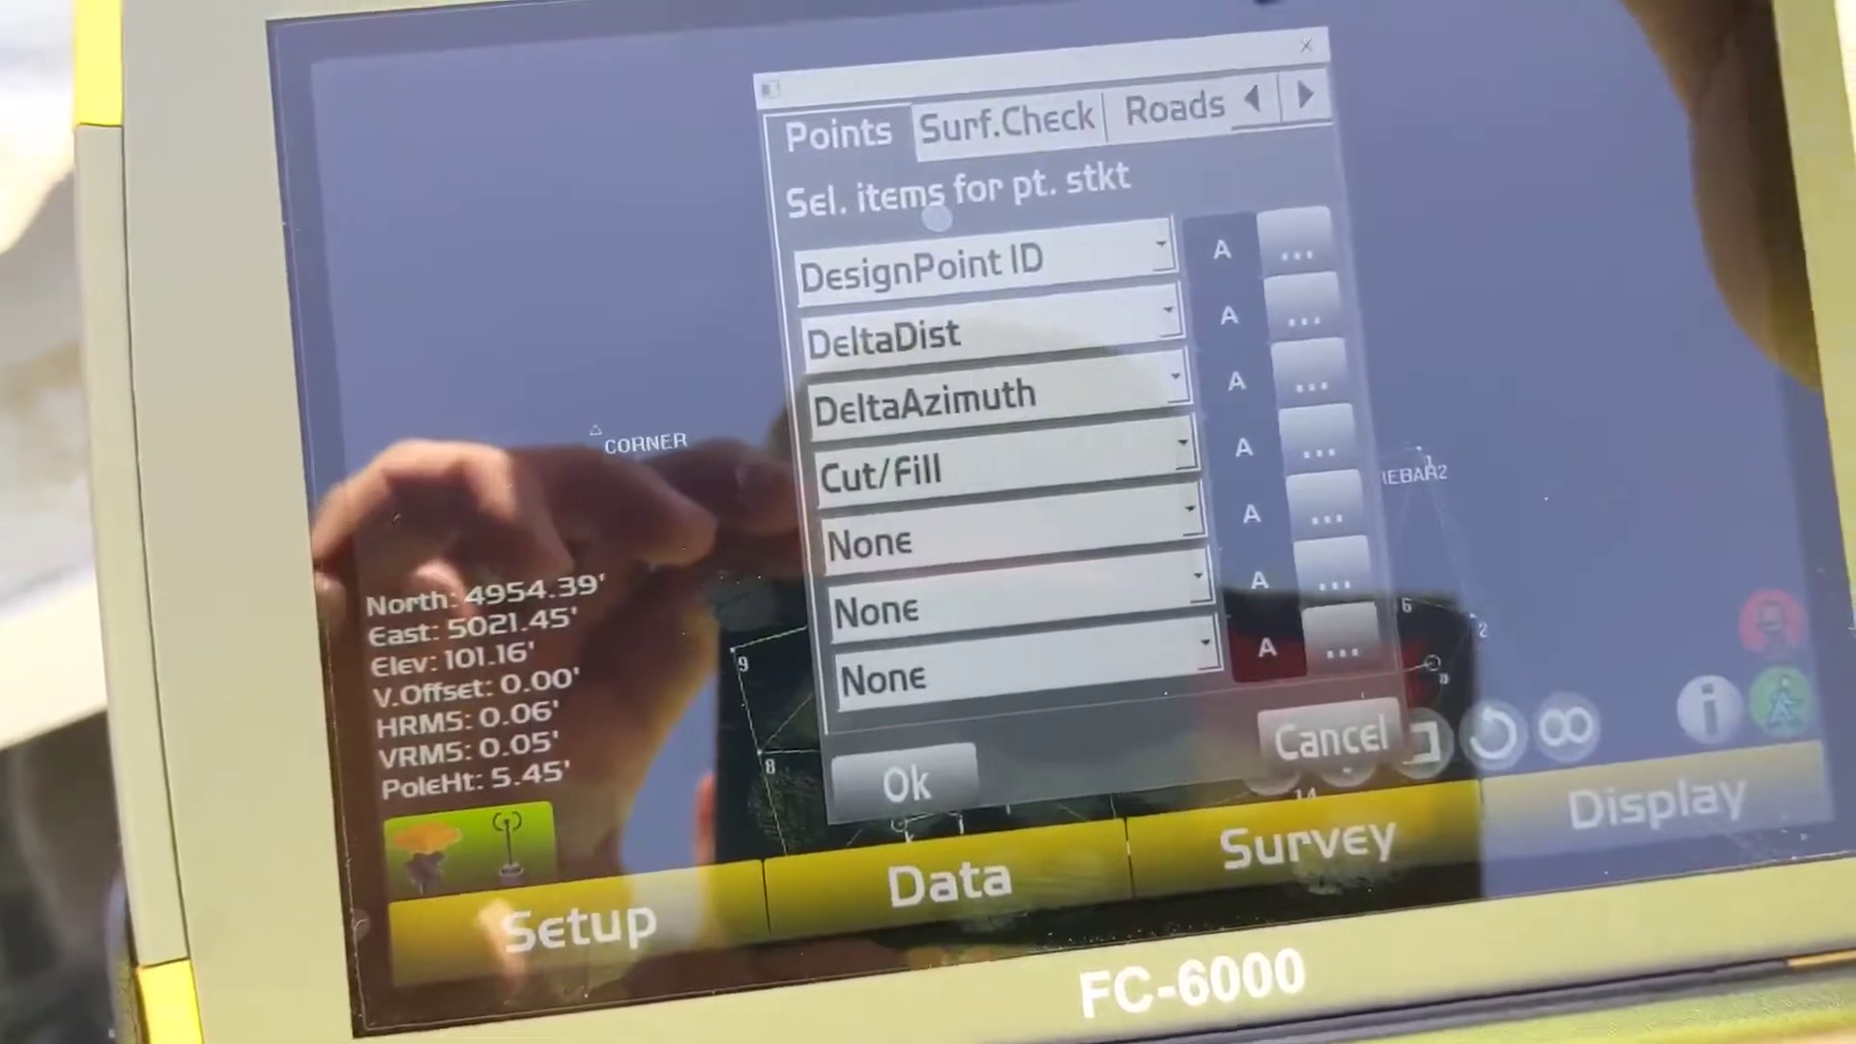